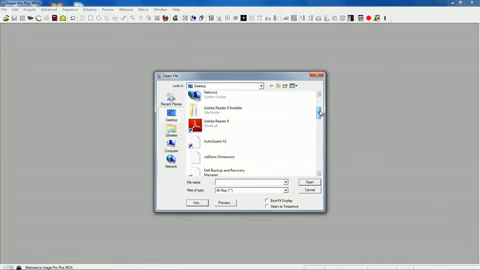
Browse the Open dialog to locate the multi-layer OME TIFF file
{"action": "scroll", "scroll_direction": "down", "scroll_amount": 3}
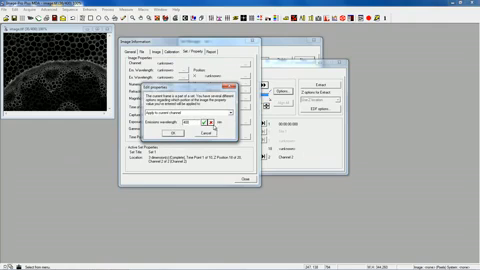
Confirm the per-channel emission wavelengths and return to the image set properties
{"action": "left_click", "coordinate": [234, 132]}
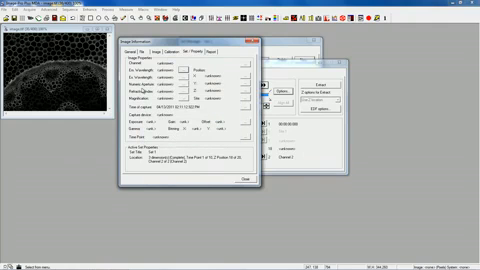